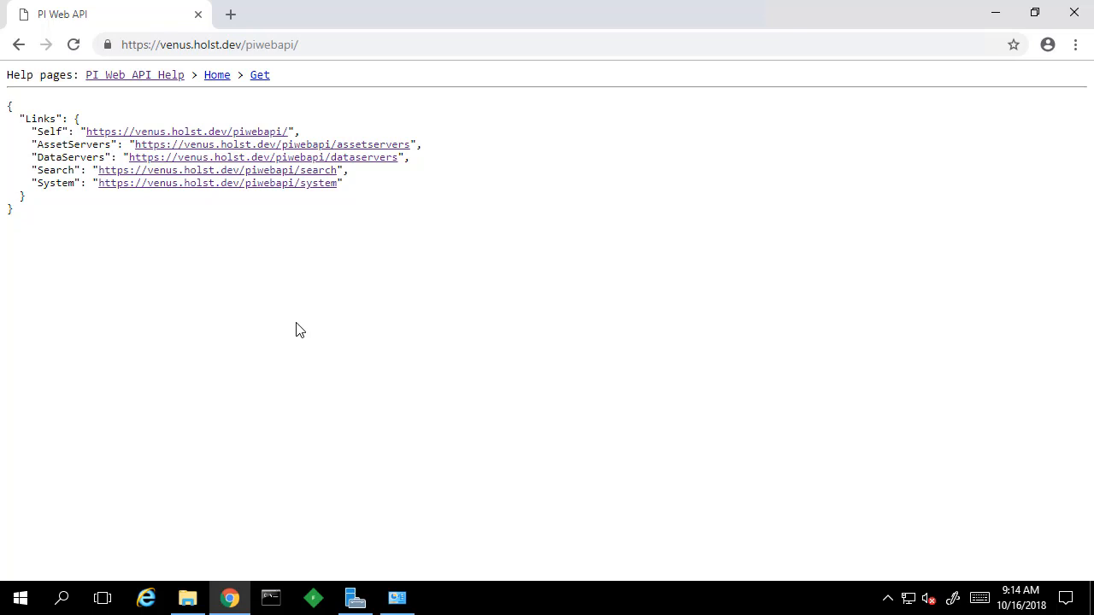
mouse_move(161, 82)
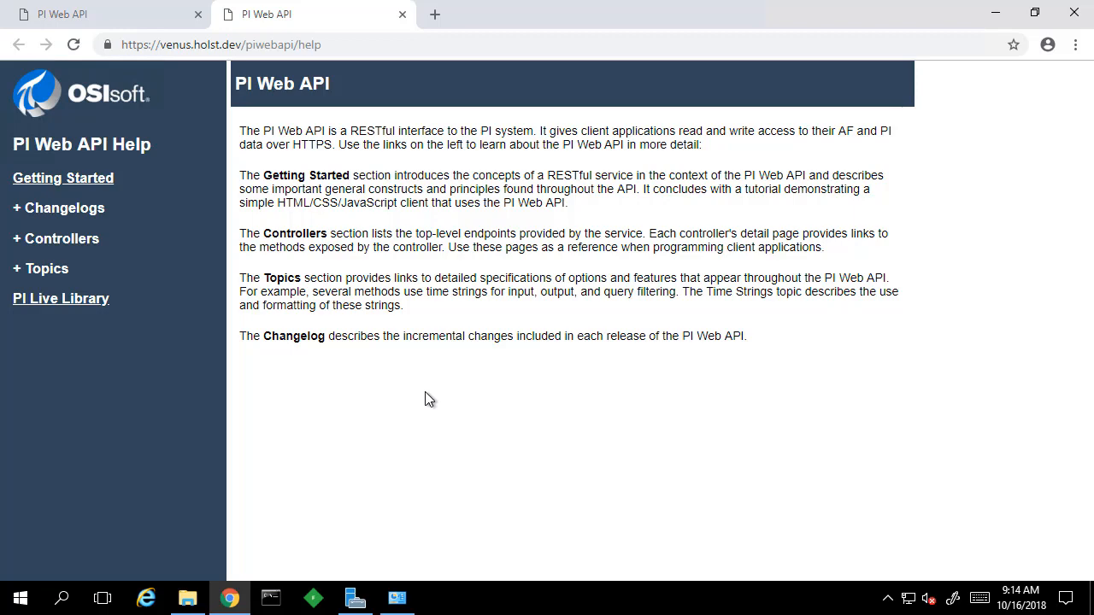
mouse_move(60, 177)
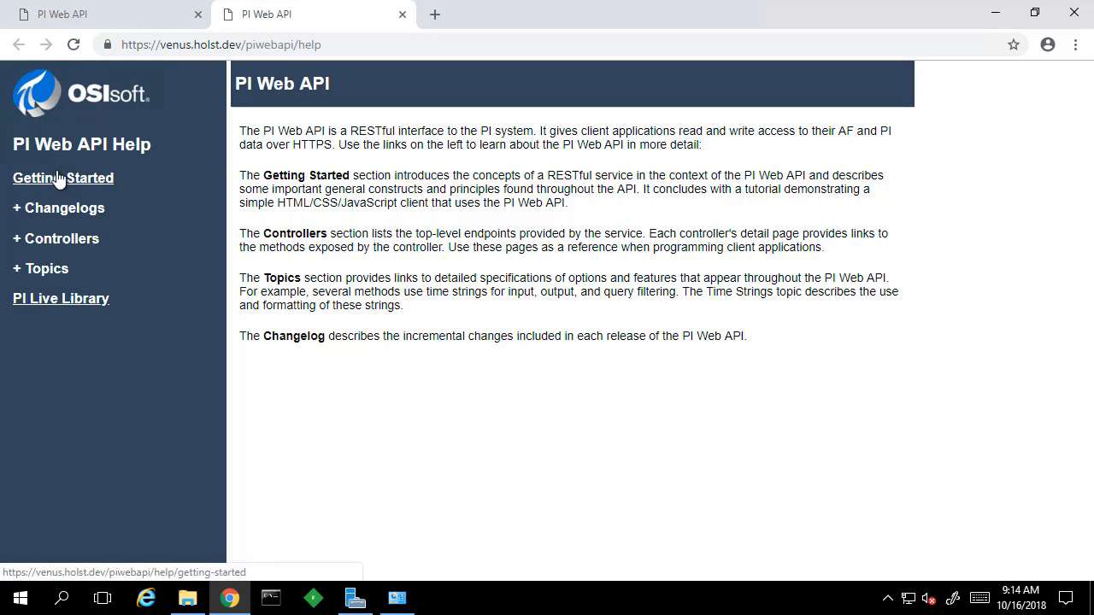
Step: Read through the Getting Started guide down to its sample request and response
left_click(61, 178)
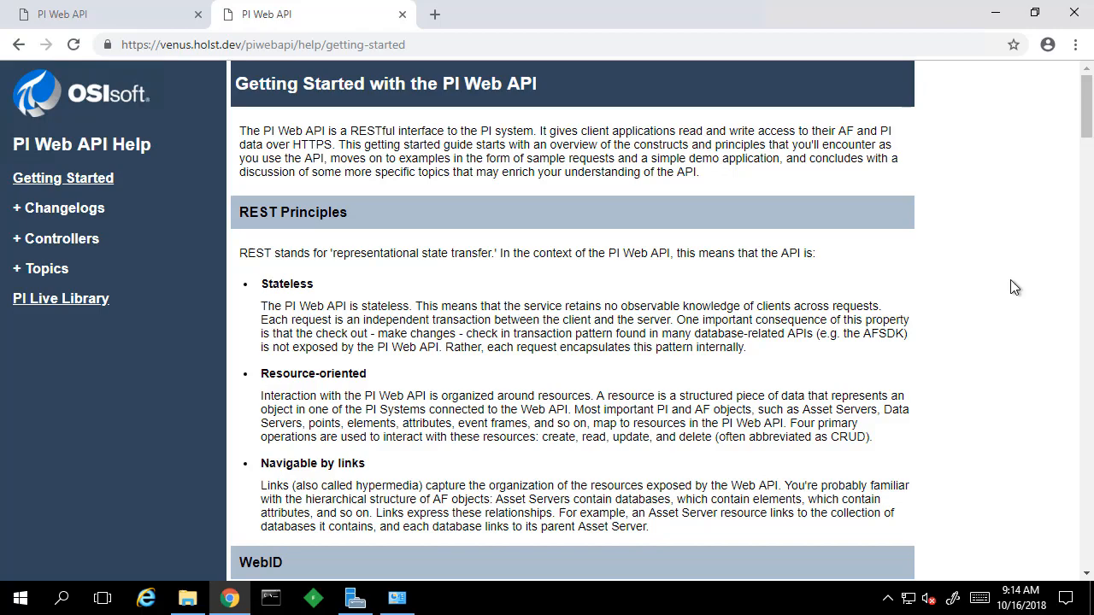
scroll("down", 3)
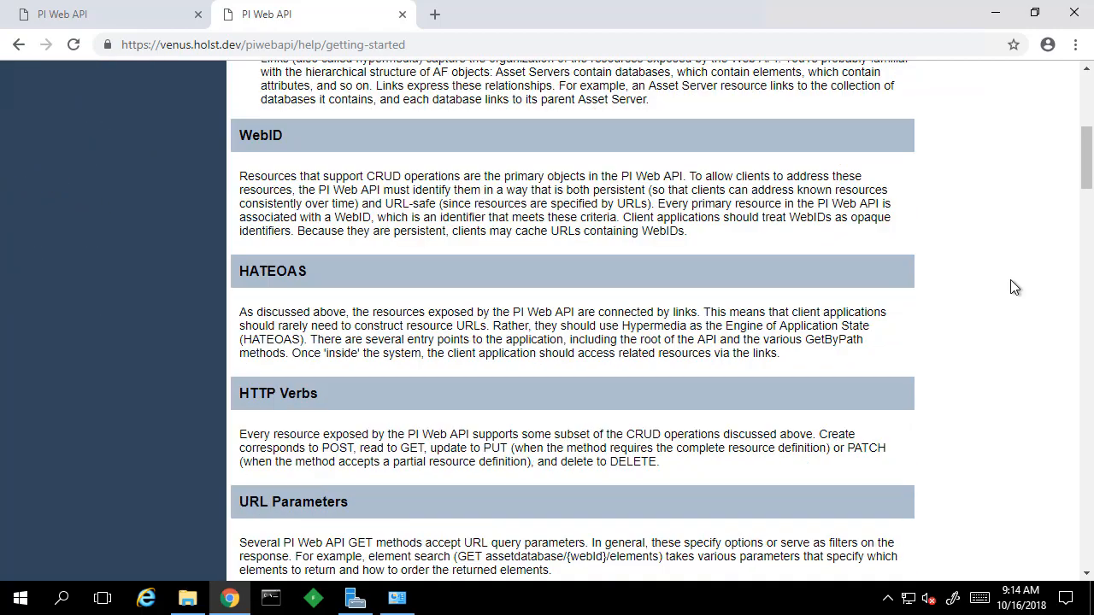
scroll("down", 3)
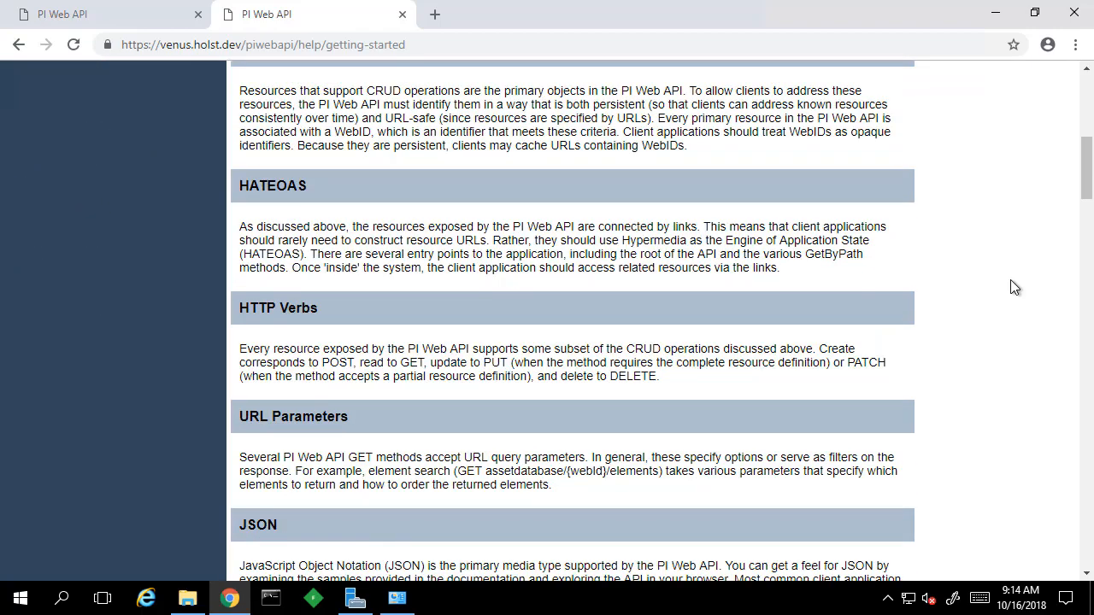
scroll("down", 3)
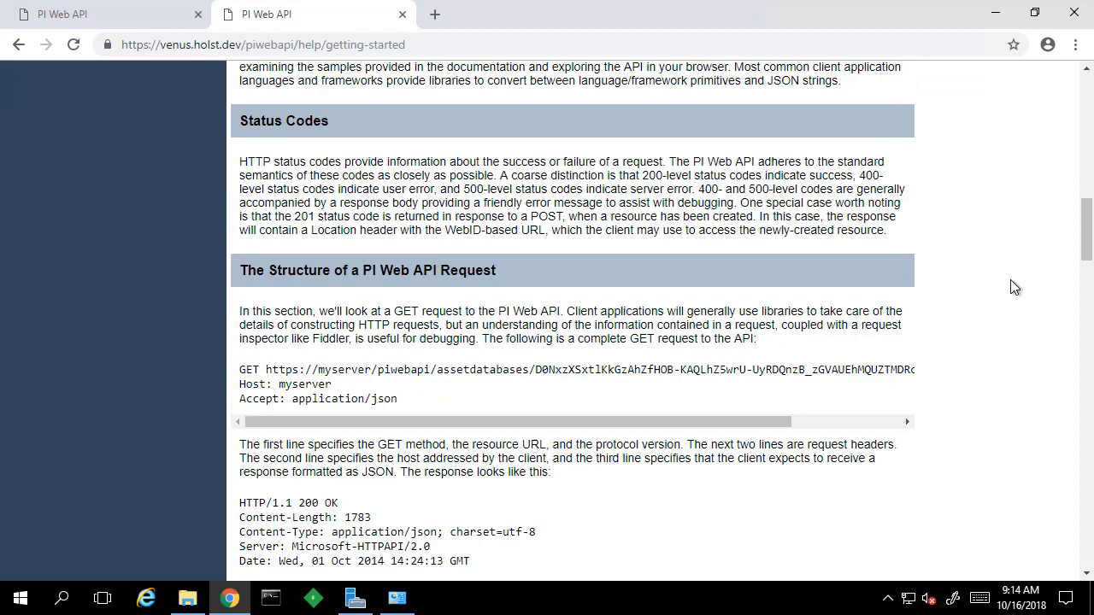
scroll("down", 3)
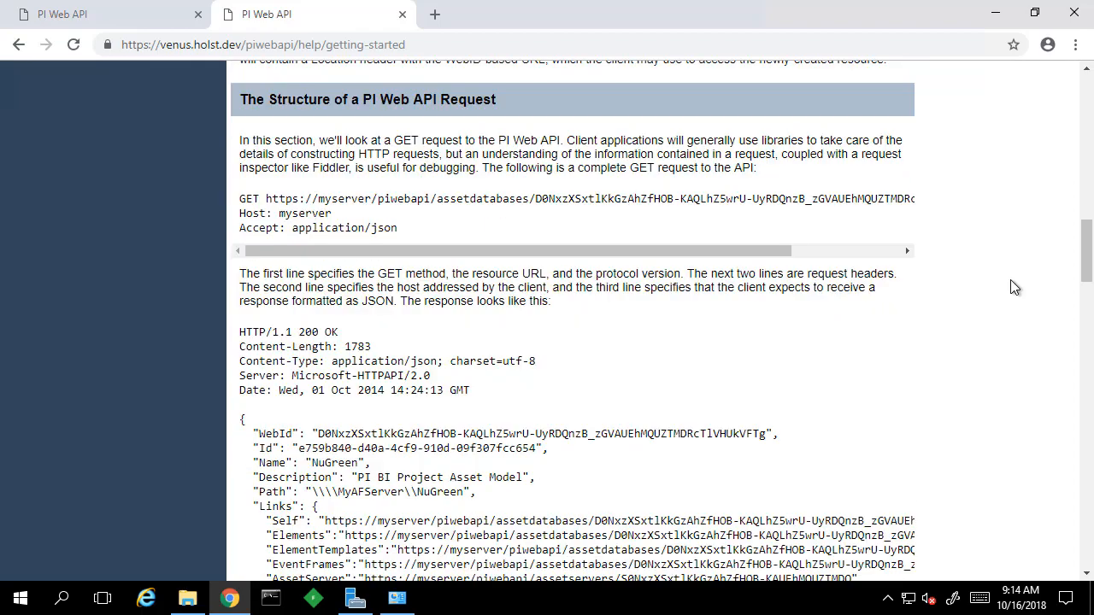
scroll("down", 3)
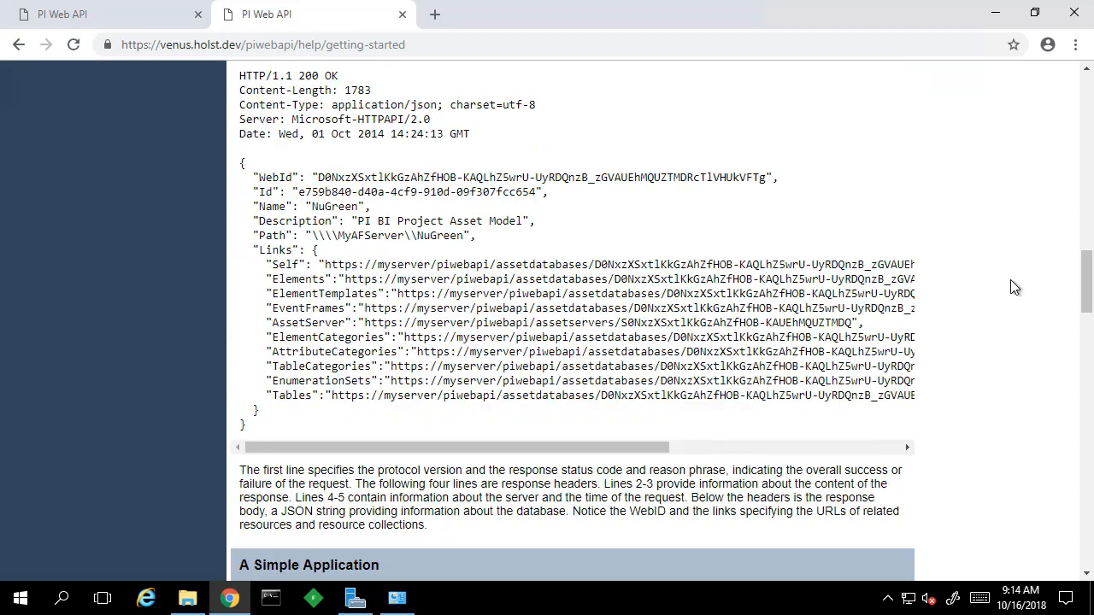
scroll("down", 3)
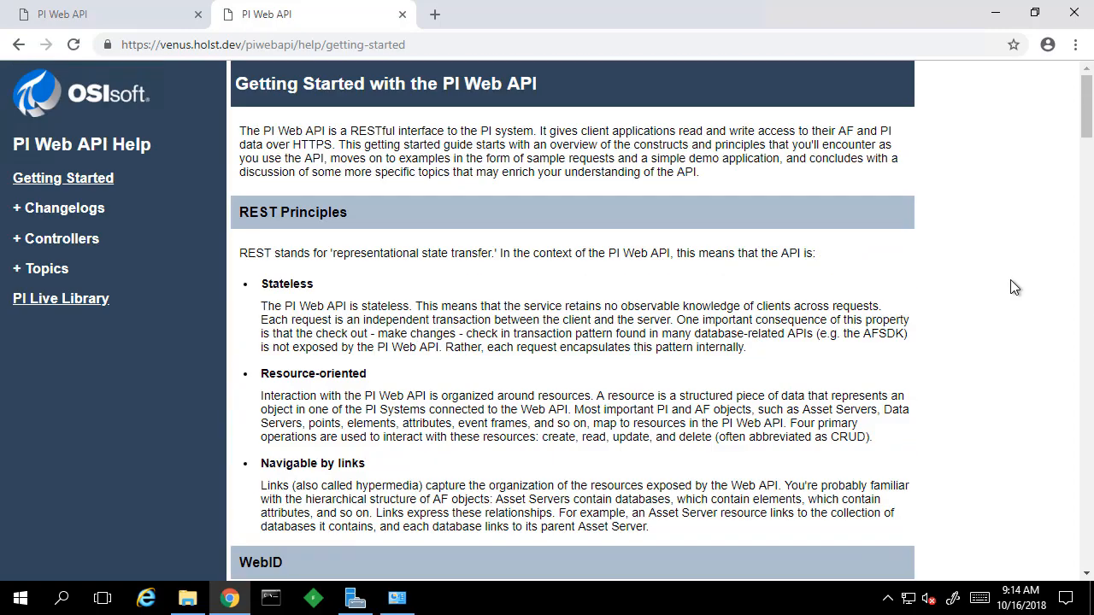
mouse_move(44, 214)
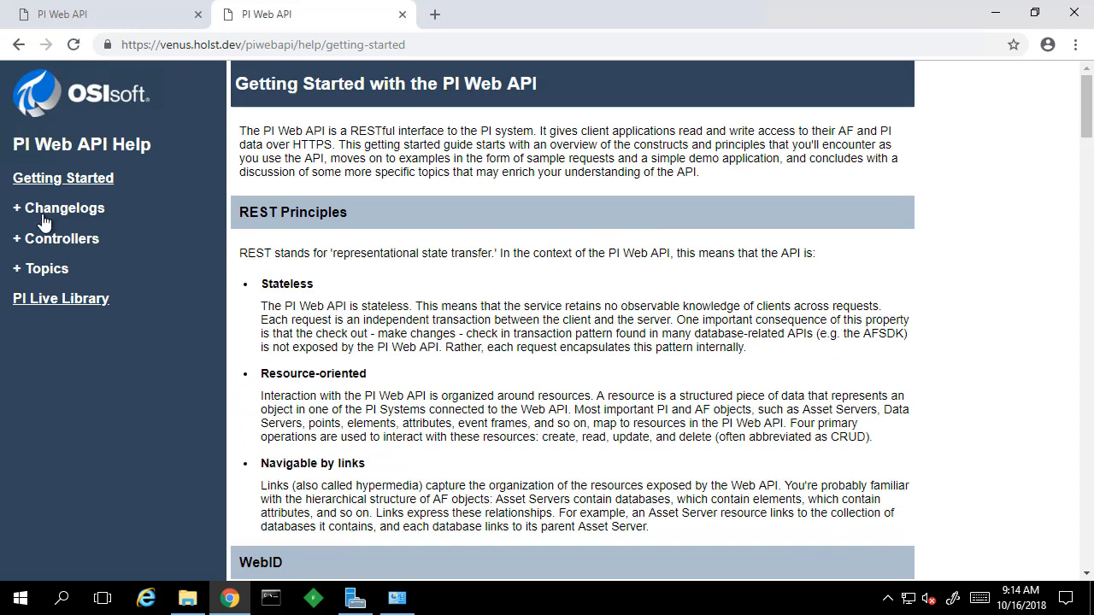
Step: Show the PI Web API changelog with the 2018 release's new features and data model changes
left_click(58, 209)
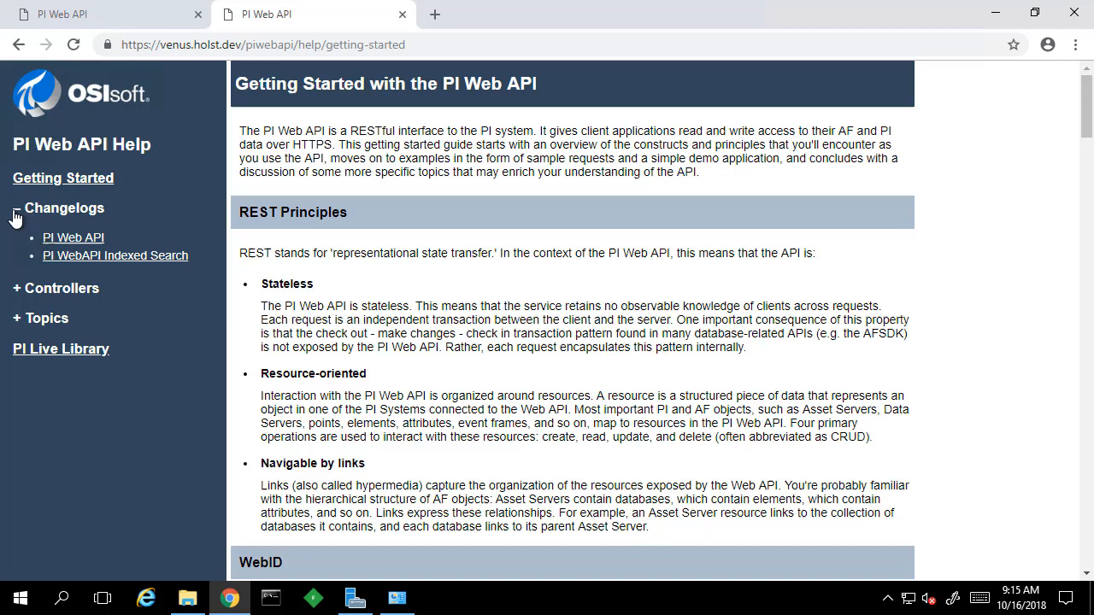
left_click(72, 237)
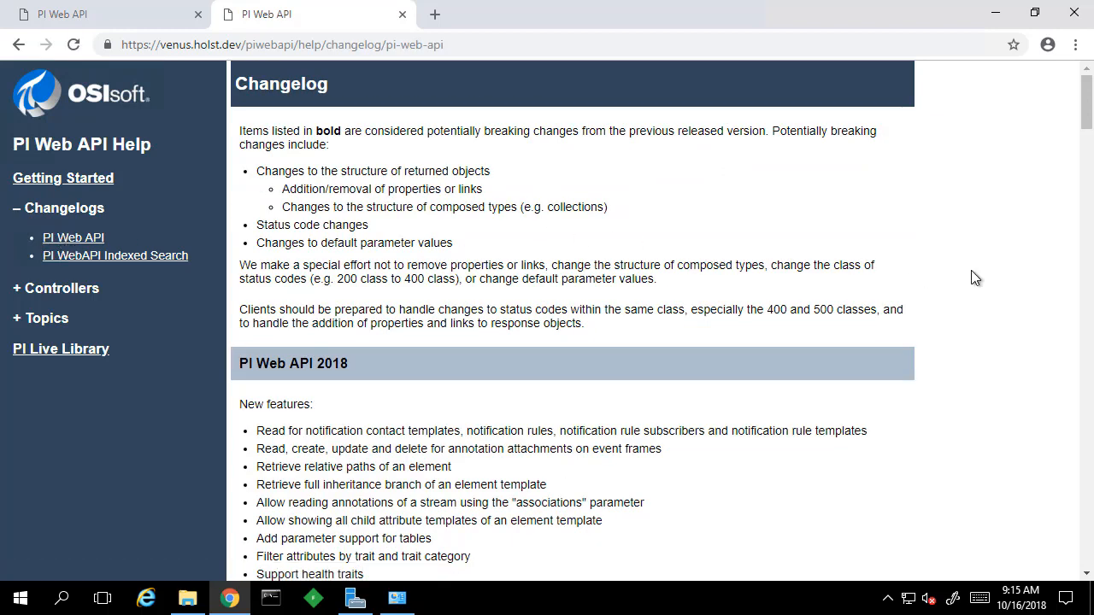
scroll("down", 3)
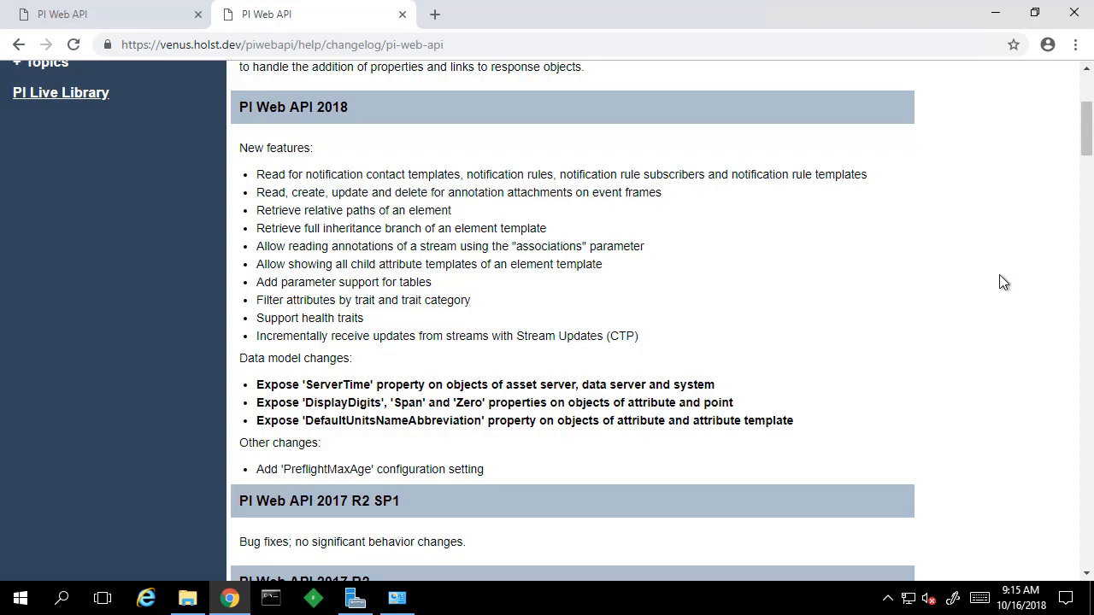
scroll("down", 3)
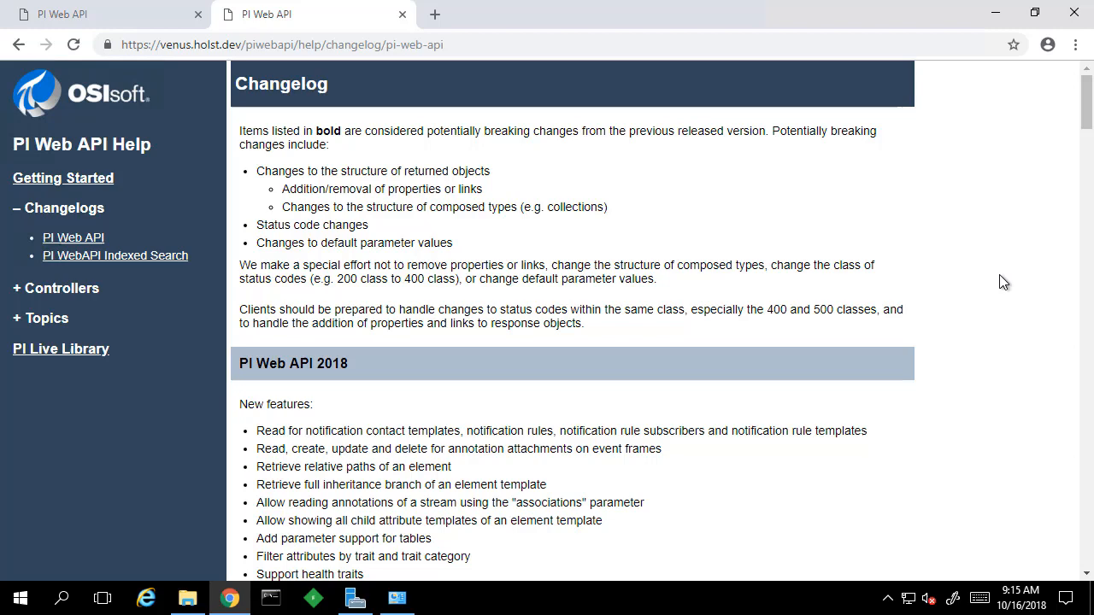
mouse_move(506, 263)
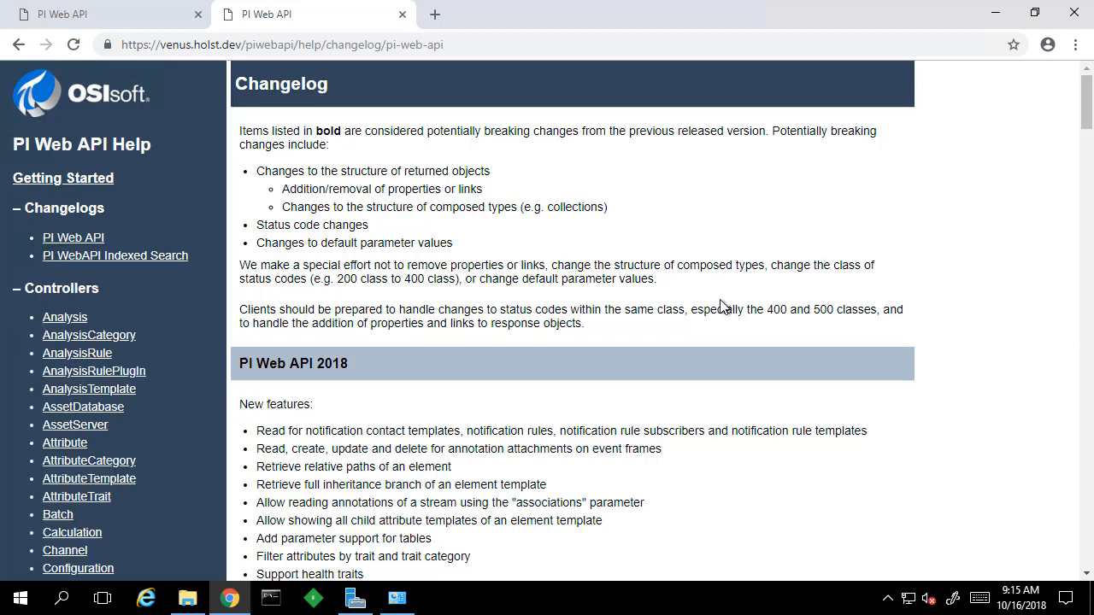
Step: Show the Element controller reference page from the Controllers list, with its Get and Update actions
scroll("down", 3)
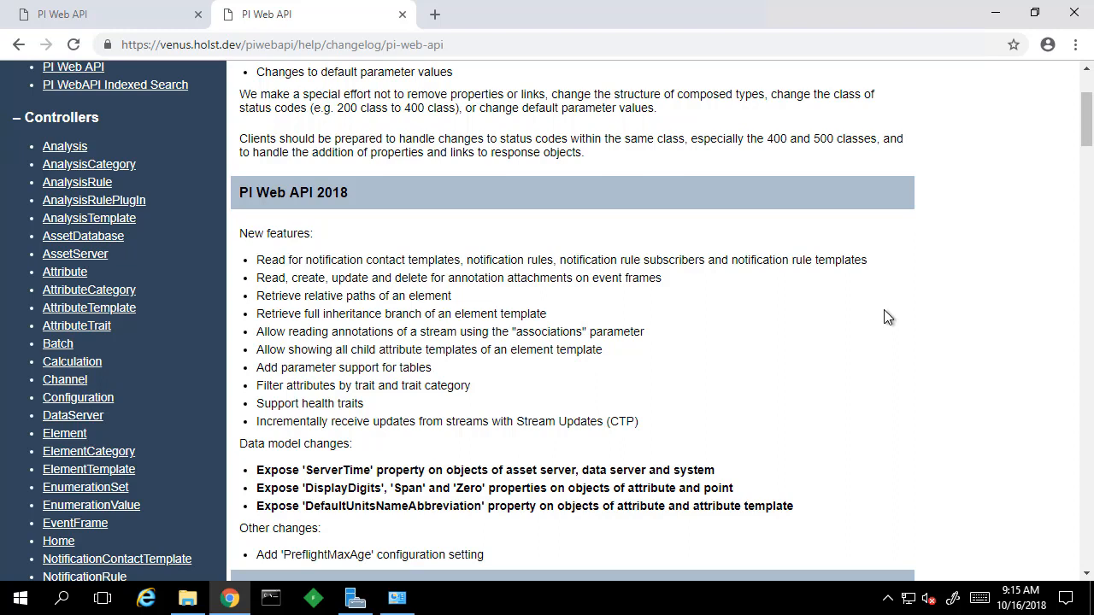
mouse_move(65, 435)
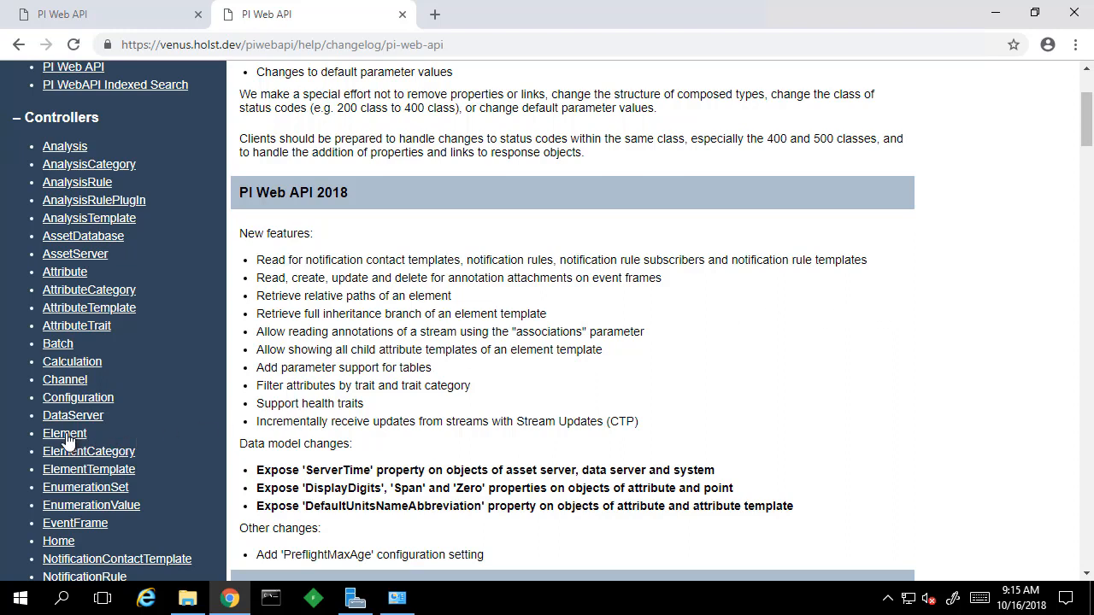
left_click(65, 434)
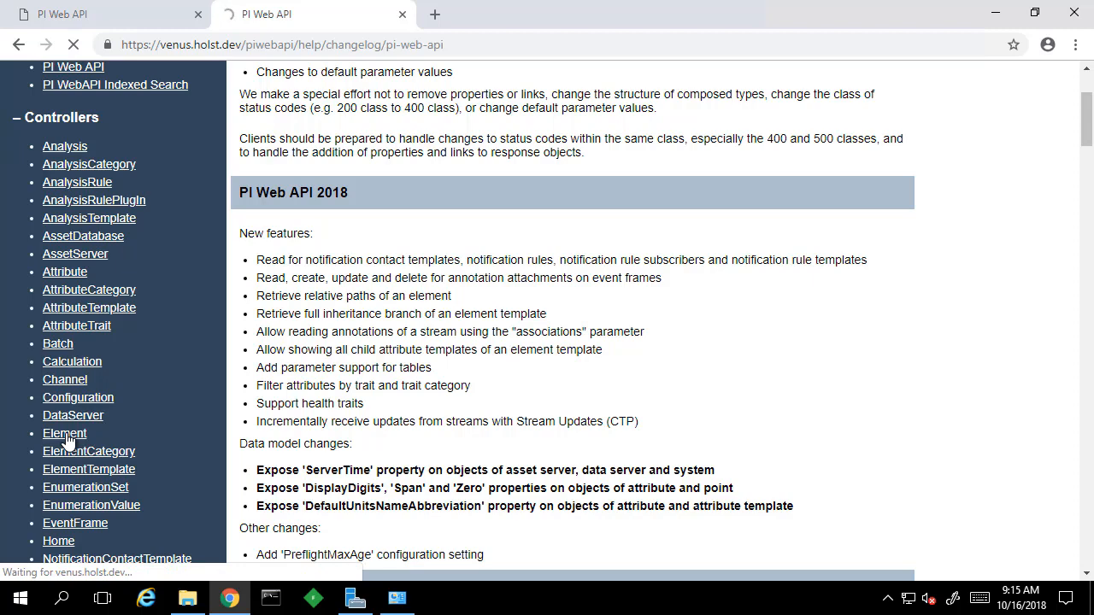
left_click(65, 434)
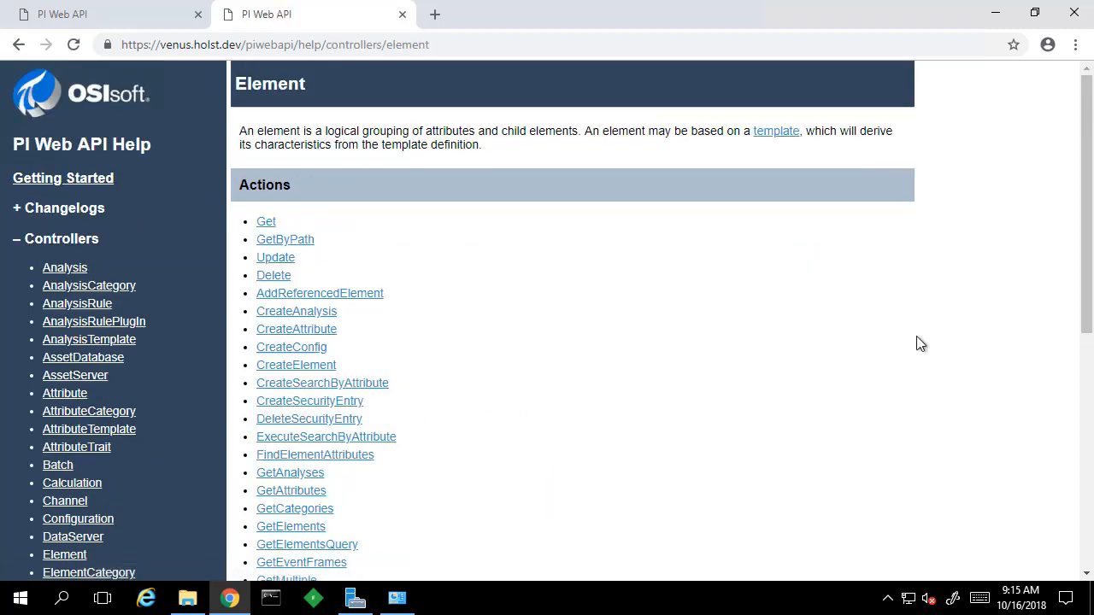
mouse_move(909, 346)
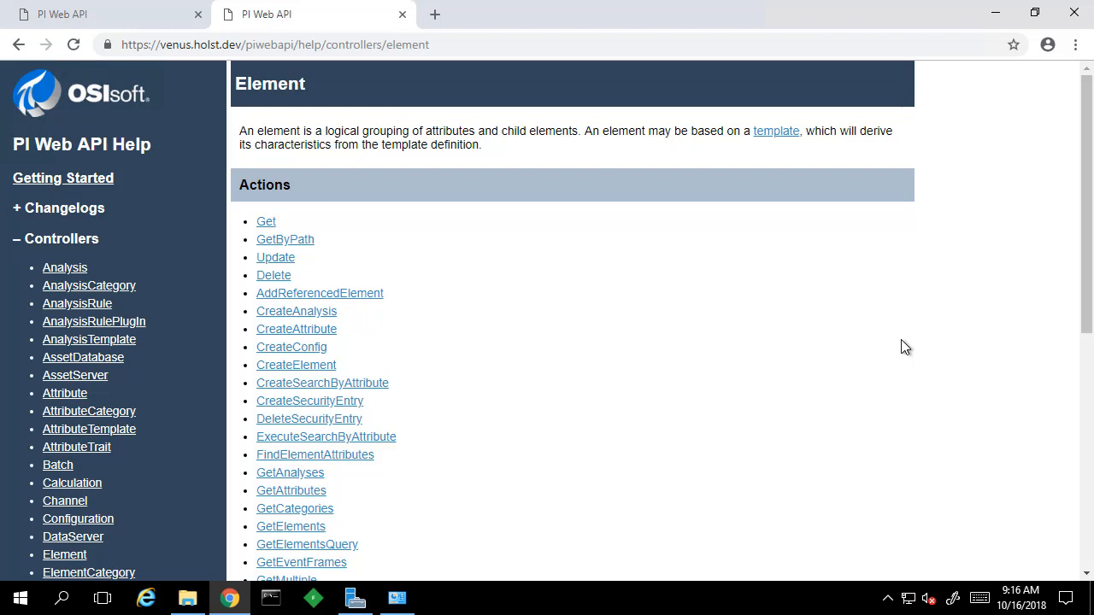
mouse_move(892, 345)
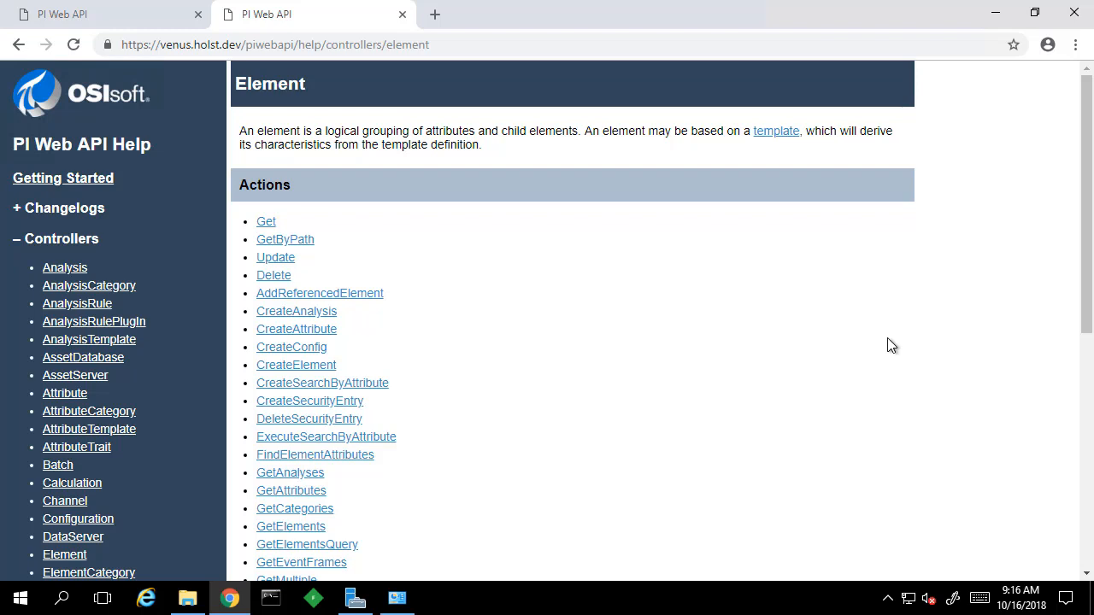
Step: Show the Element GetByPath action page with its remarks and URL parameters
left_click(284, 239)
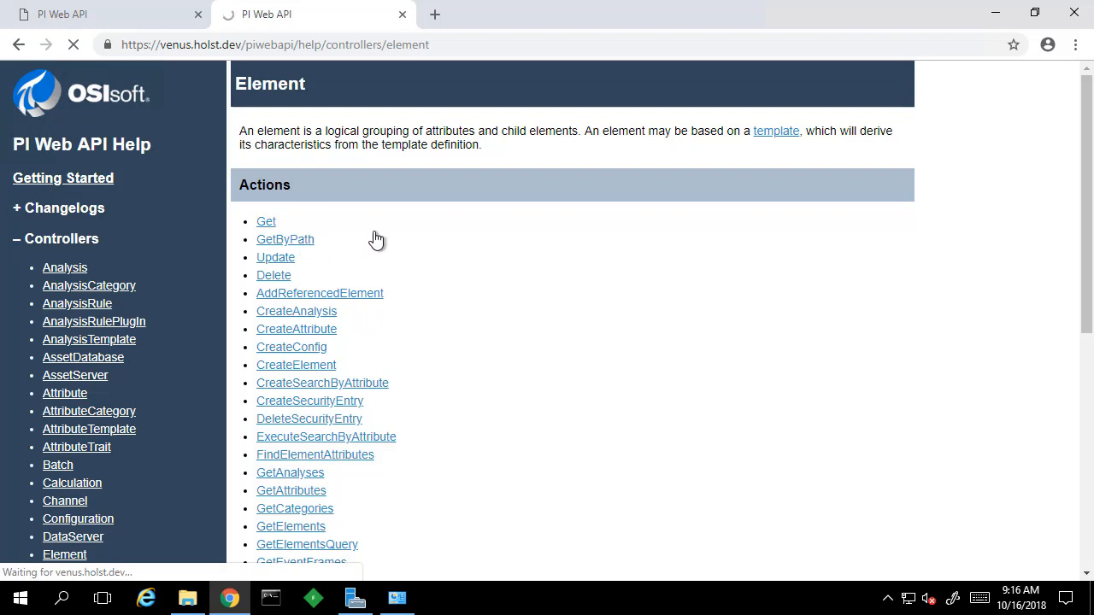
left_click(284, 240)
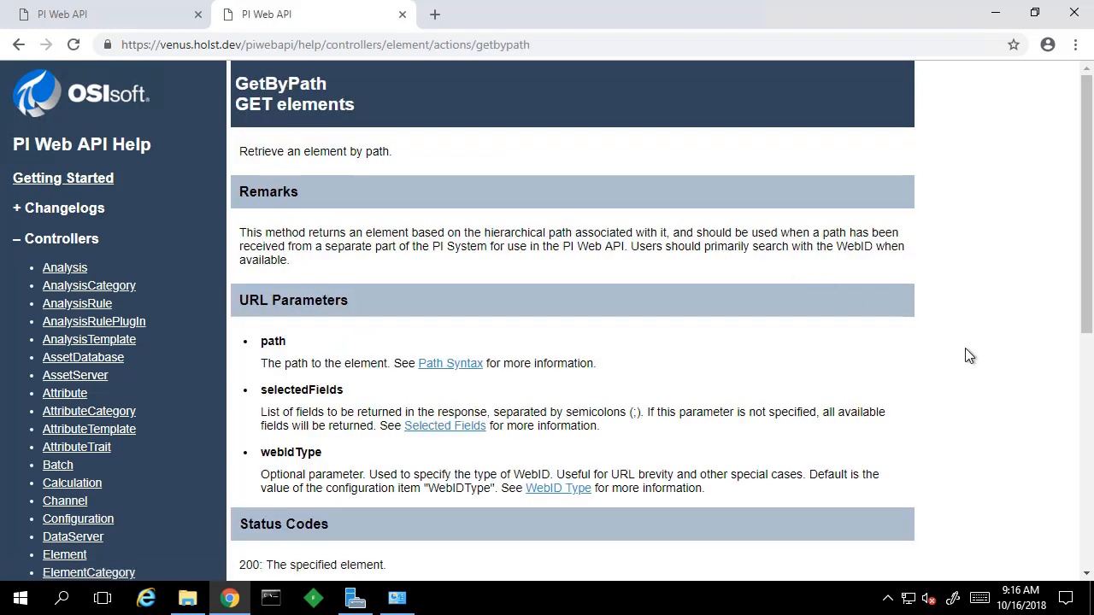
mouse_move(968, 356)
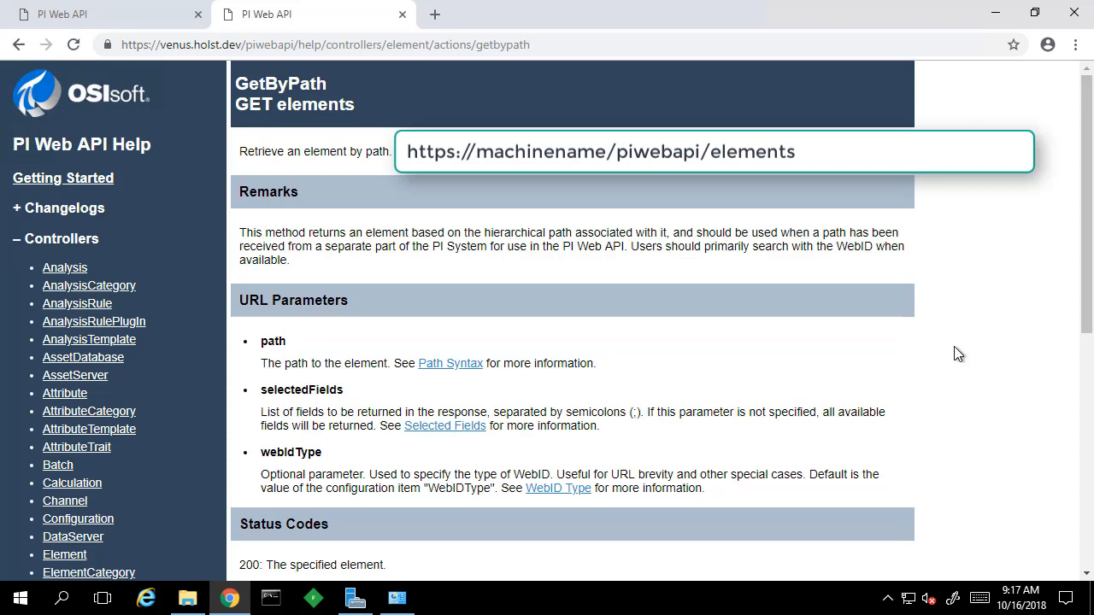
Step: Enter '?' and 'parameter' while viewing the GetByPath status codes and sample response
type("?")
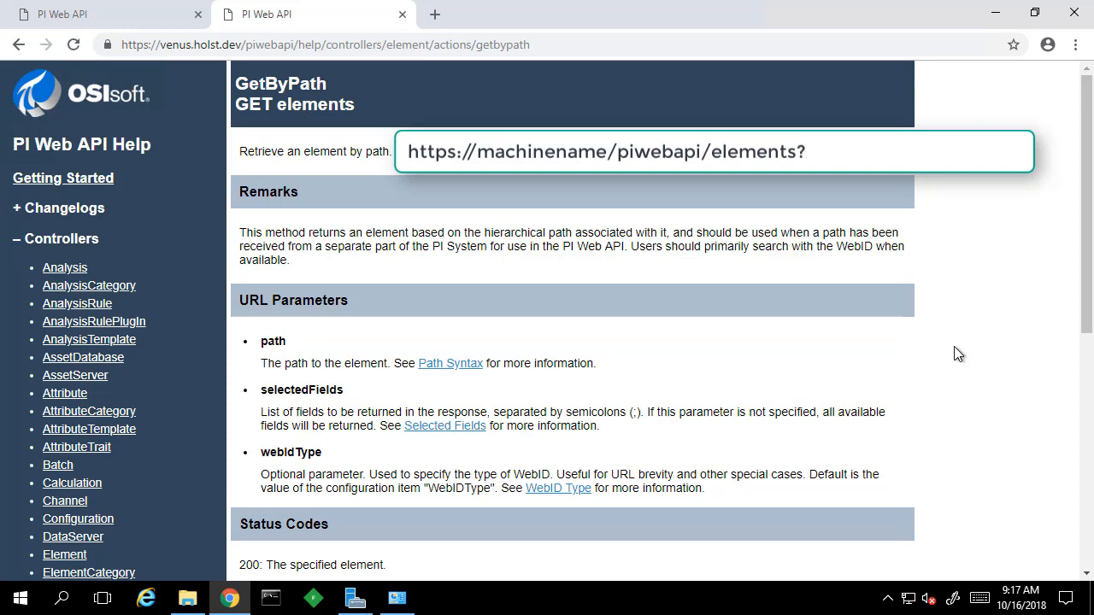
type("parameter")
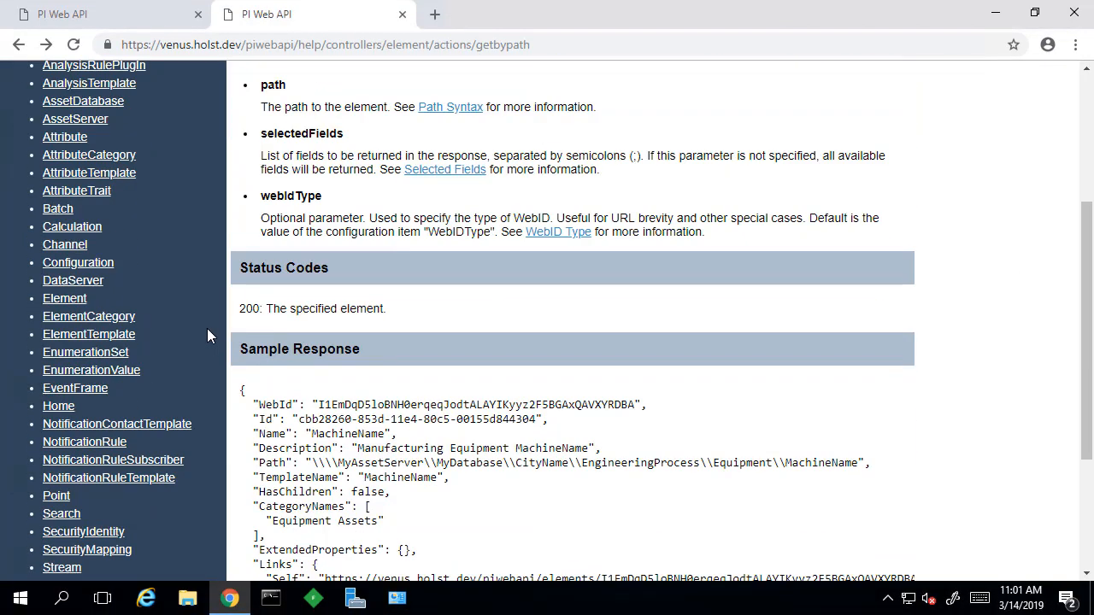
left_click(61, 568)
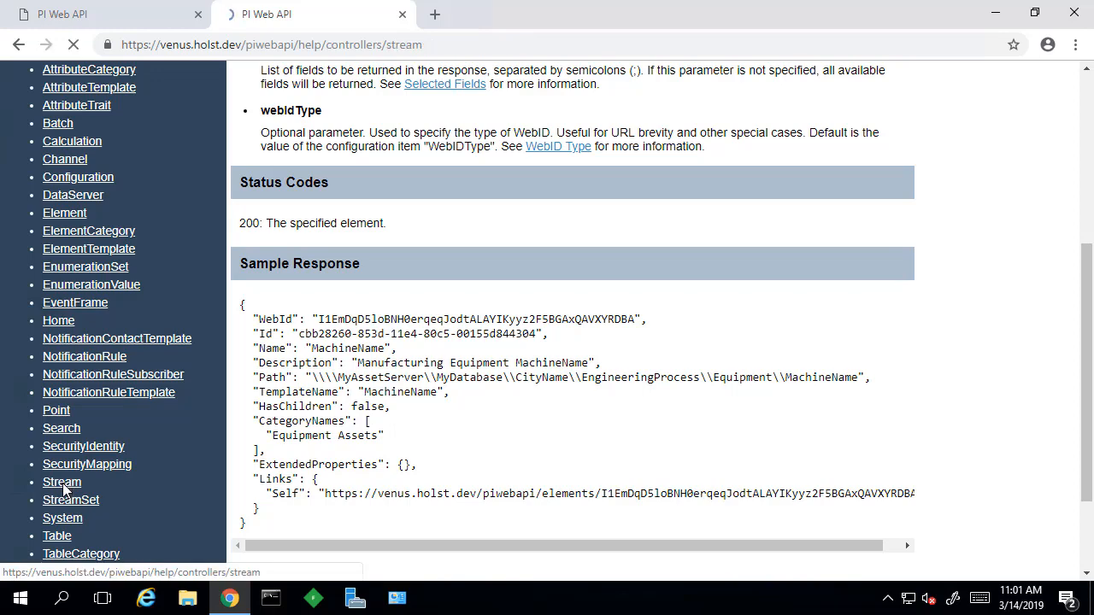
left_click(62, 482)
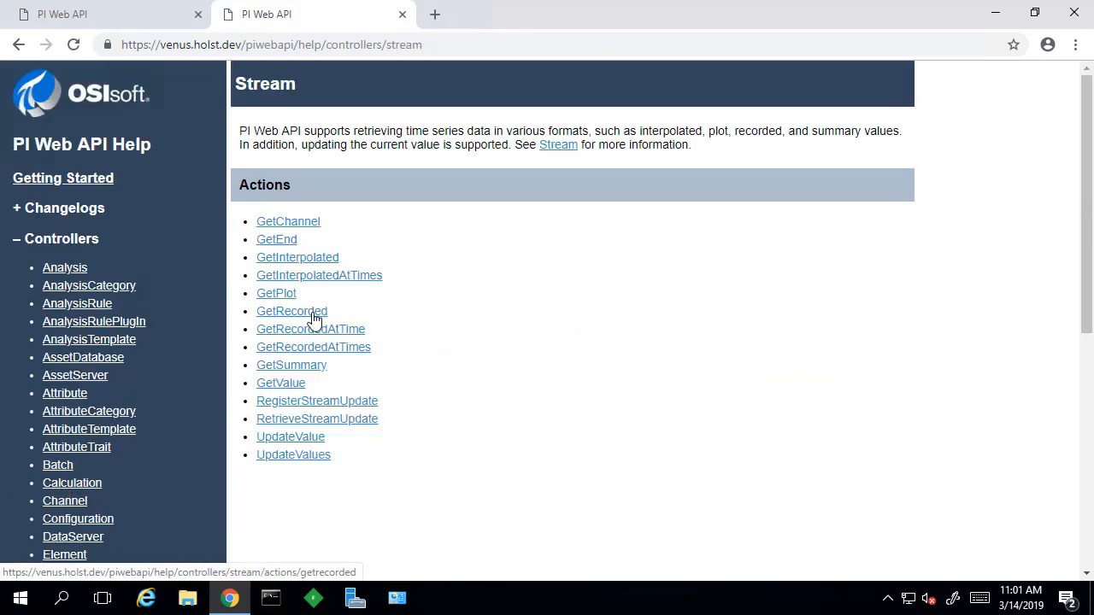
left_click(290, 311)
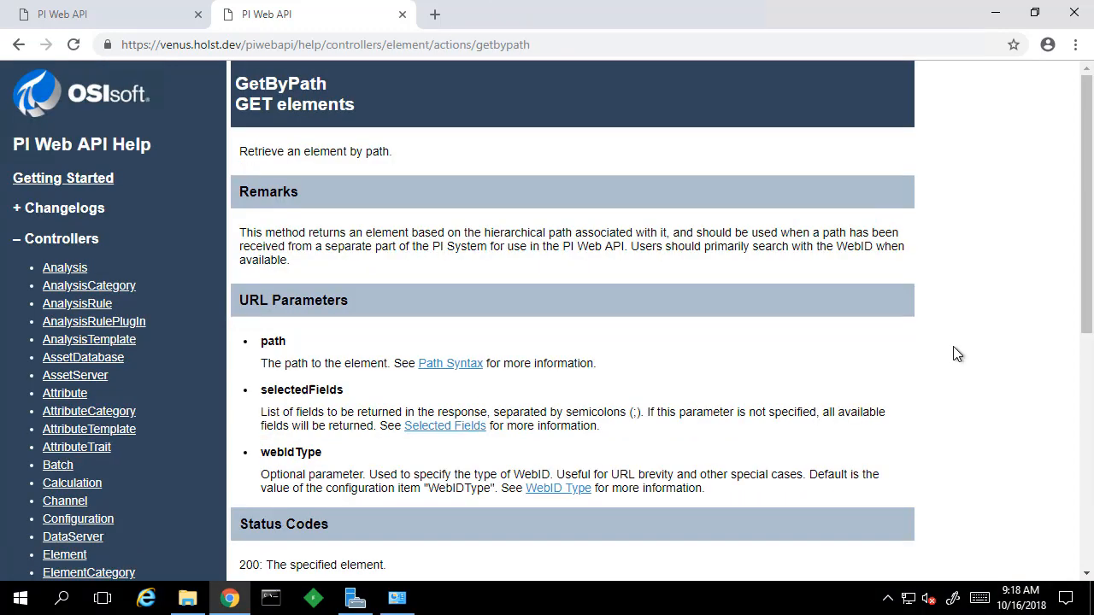
Step: Reach the complete GetByPath sample JSON response and expand the Topics section of the contents
scroll("down", 3)
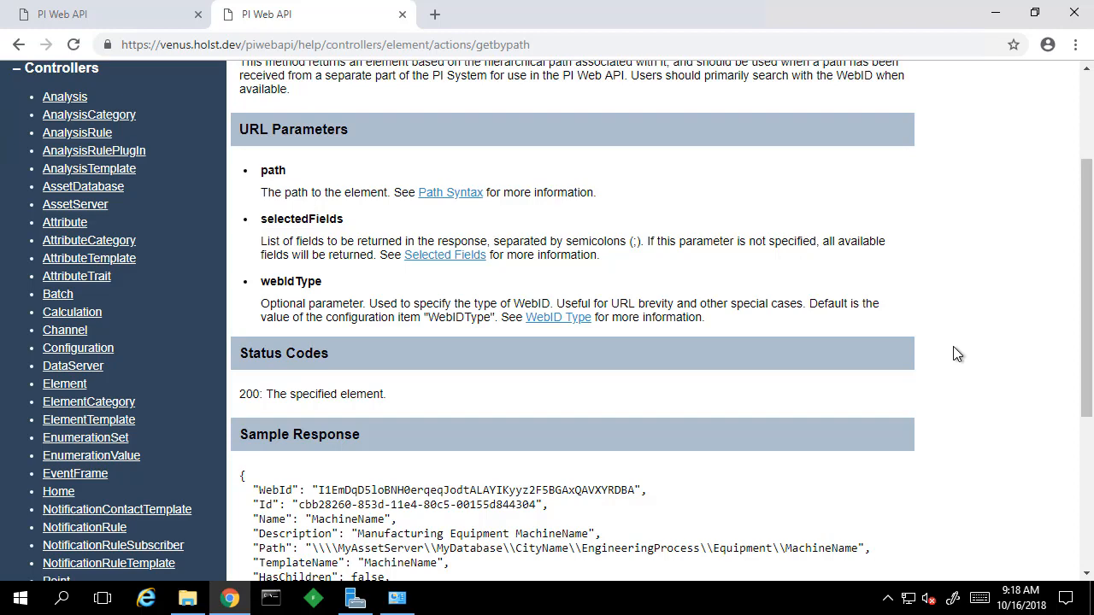
scroll("down", 3)
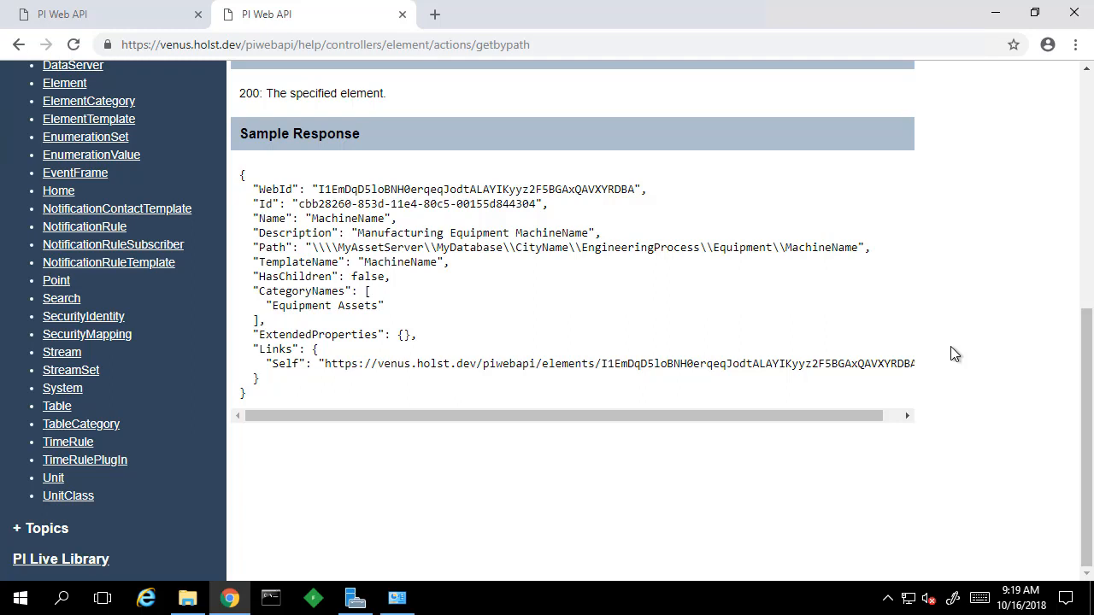
mouse_move(911, 346)
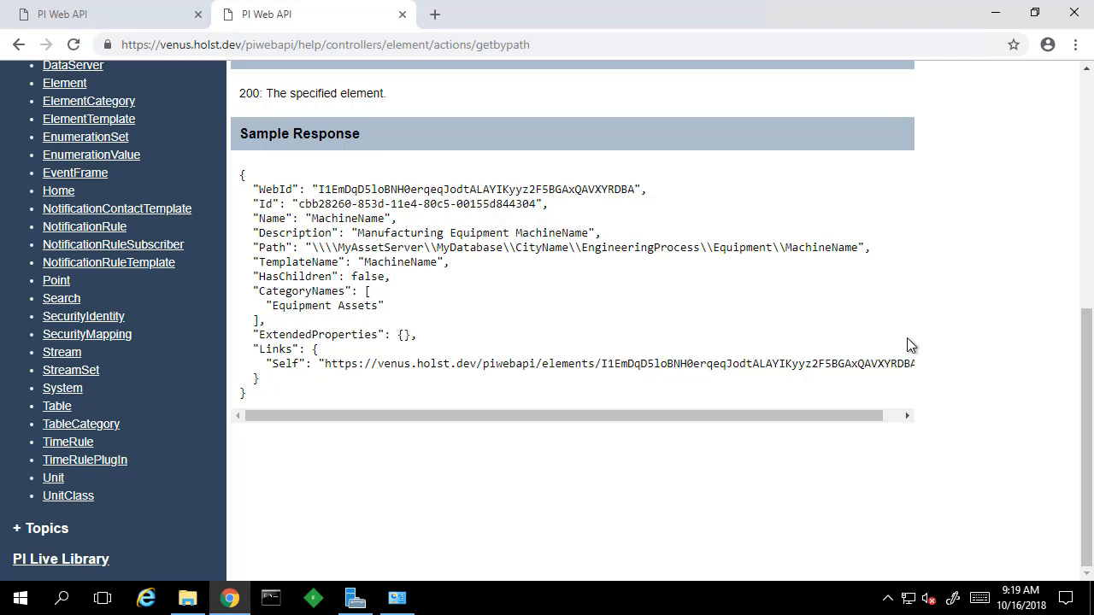
left_click(41, 529)
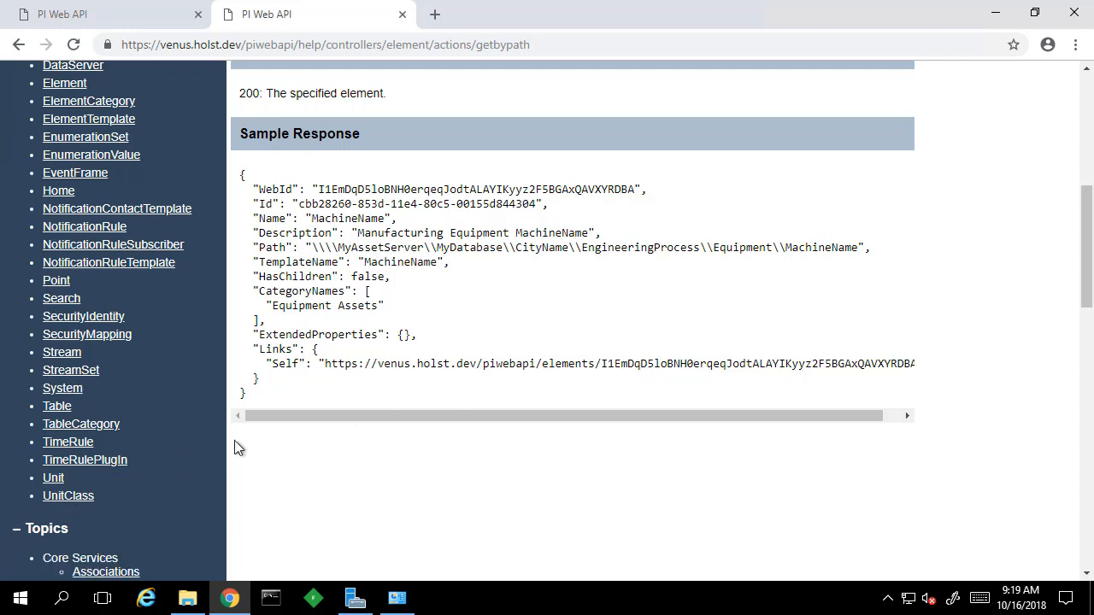
scroll("down", 3)
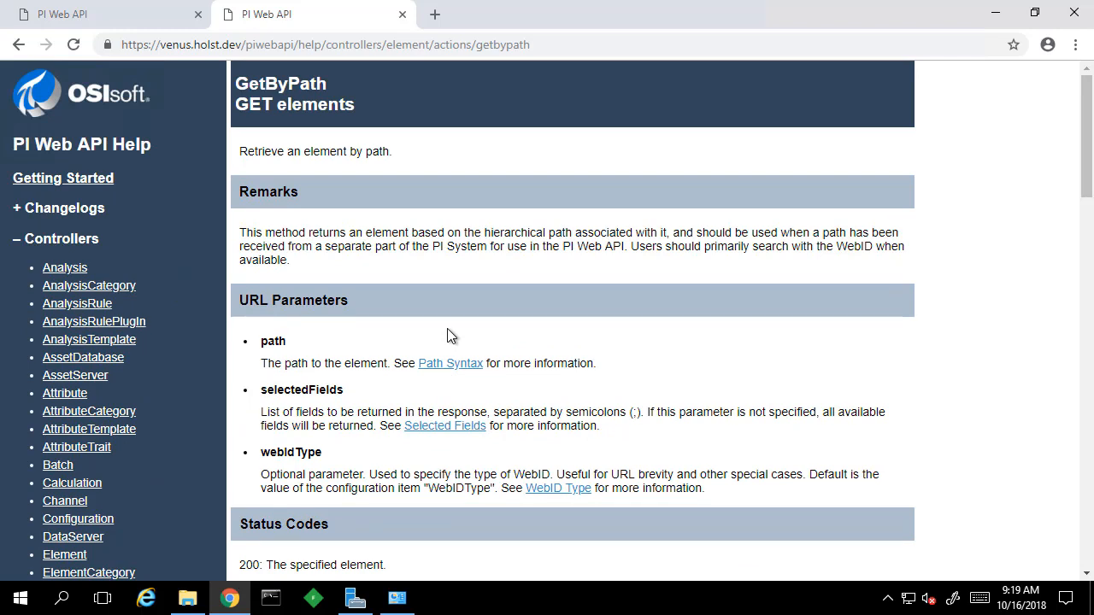
mouse_move(451, 335)
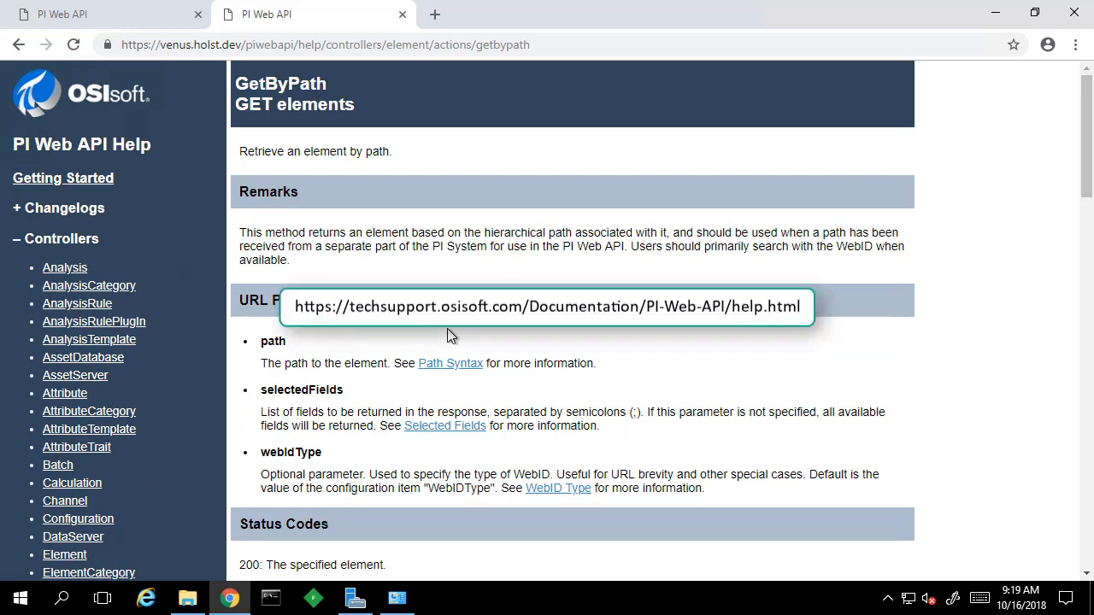